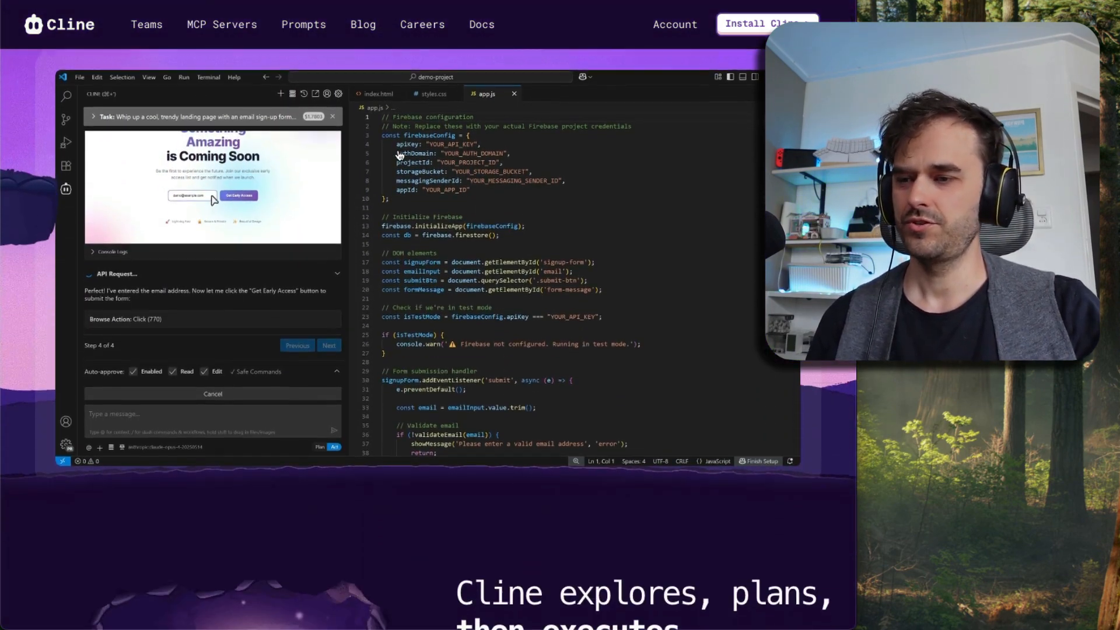
Scroll to 'Cline explores, plans, then executes' and switch its demo to Act
{"action": "scroll", "scroll_direction": "down", "scroll_amount": 3}
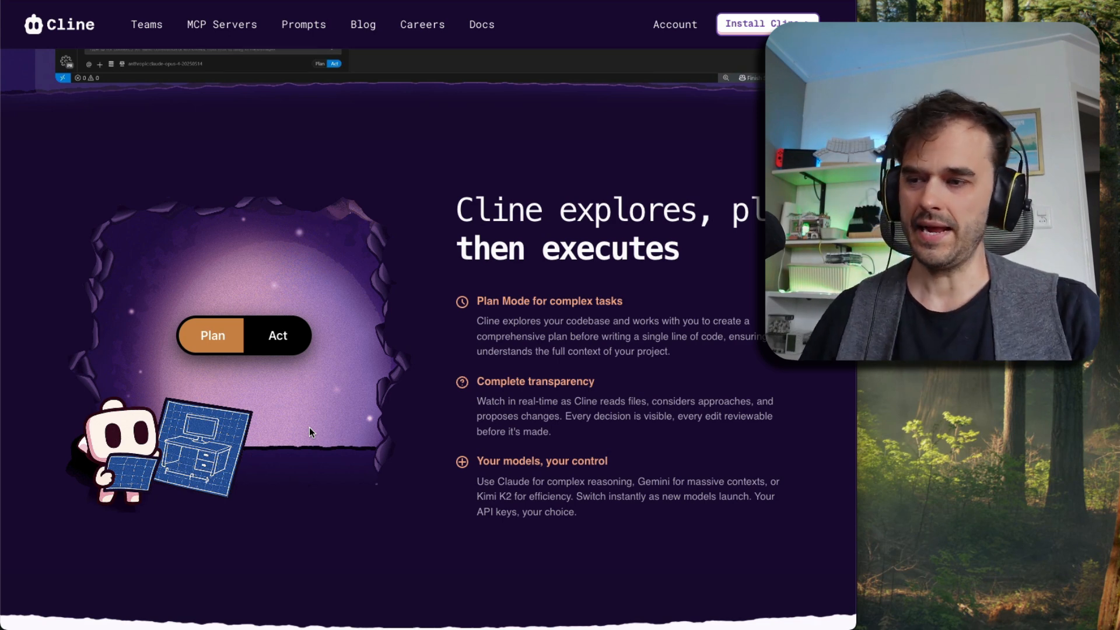
{"action": "left_click", "coordinate": [277, 336]}
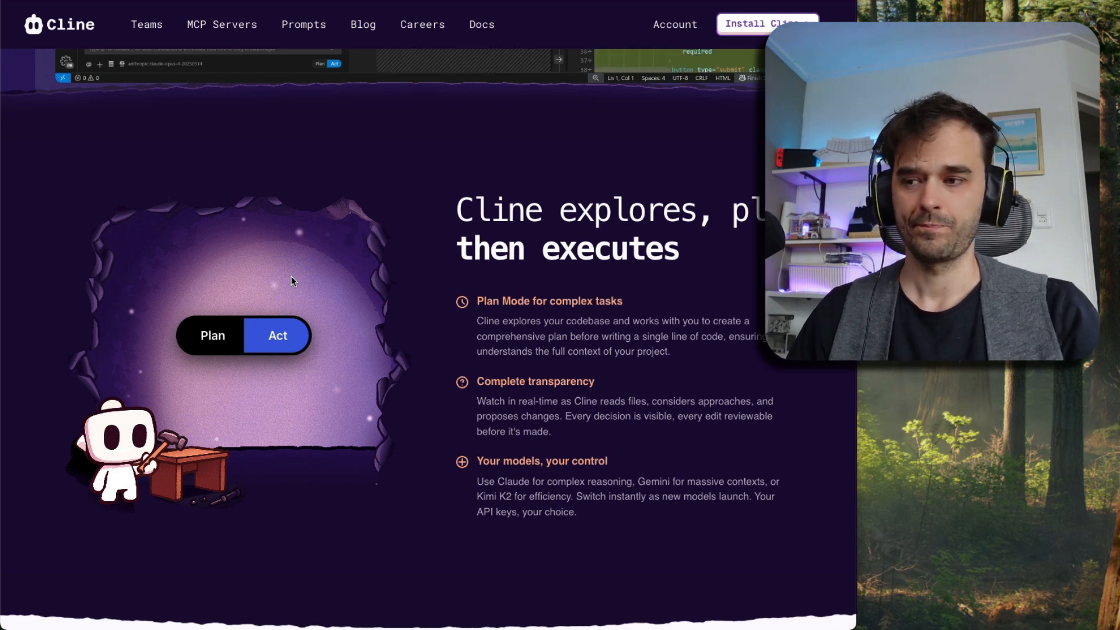
{"action": "mouse_move", "coordinate": [209, 221]}
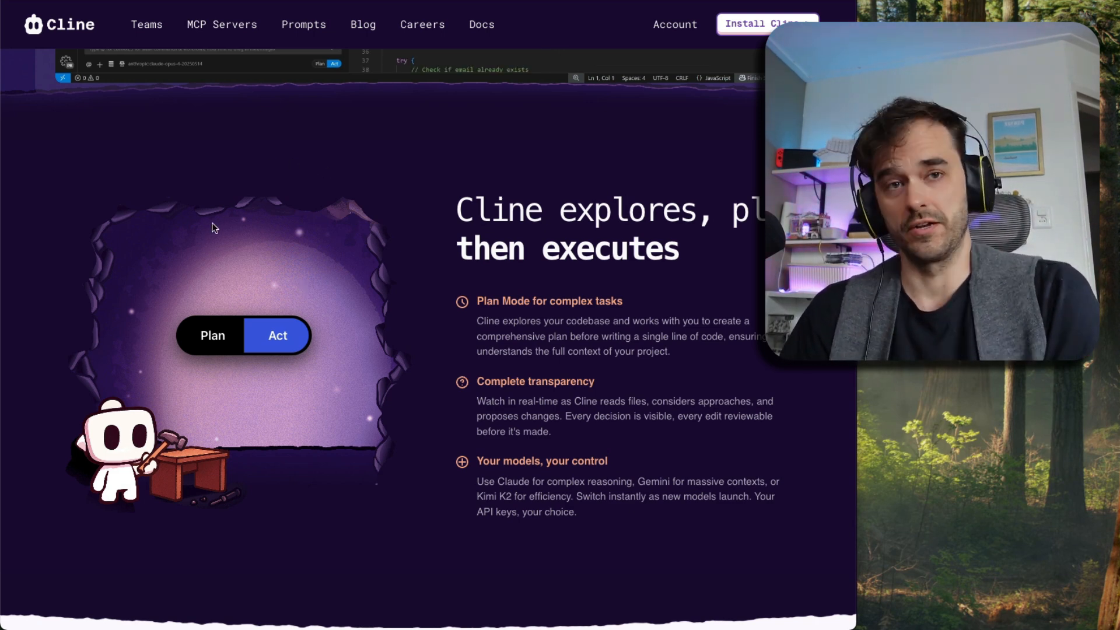
{"action": "mouse_move", "coordinate": [326, 183]}
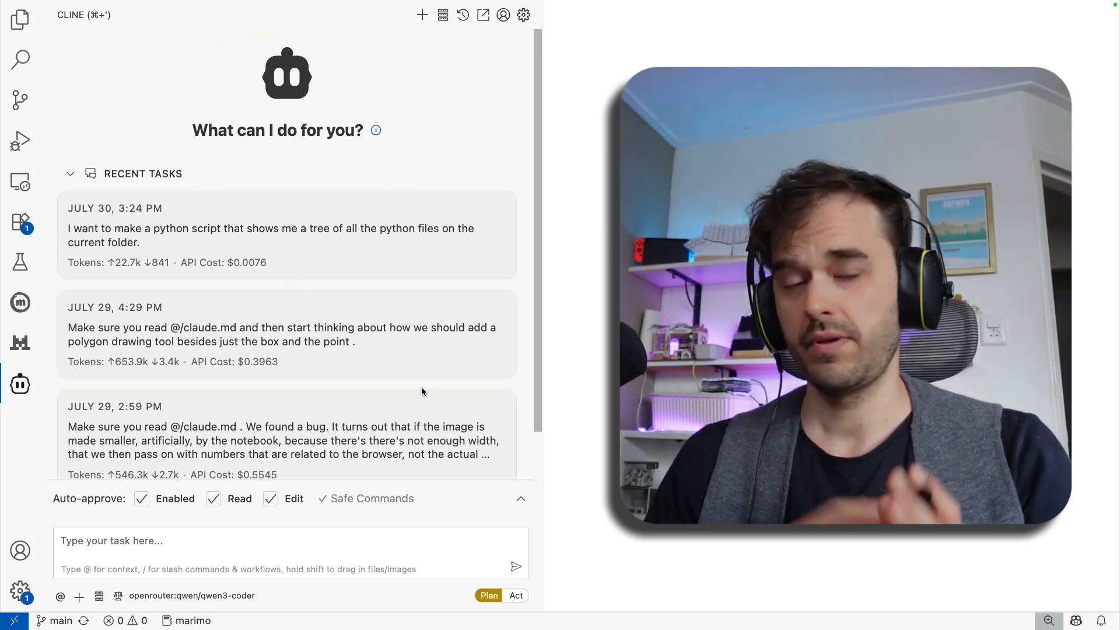
{"action": "mouse_move", "coordinate": [477, 472]}
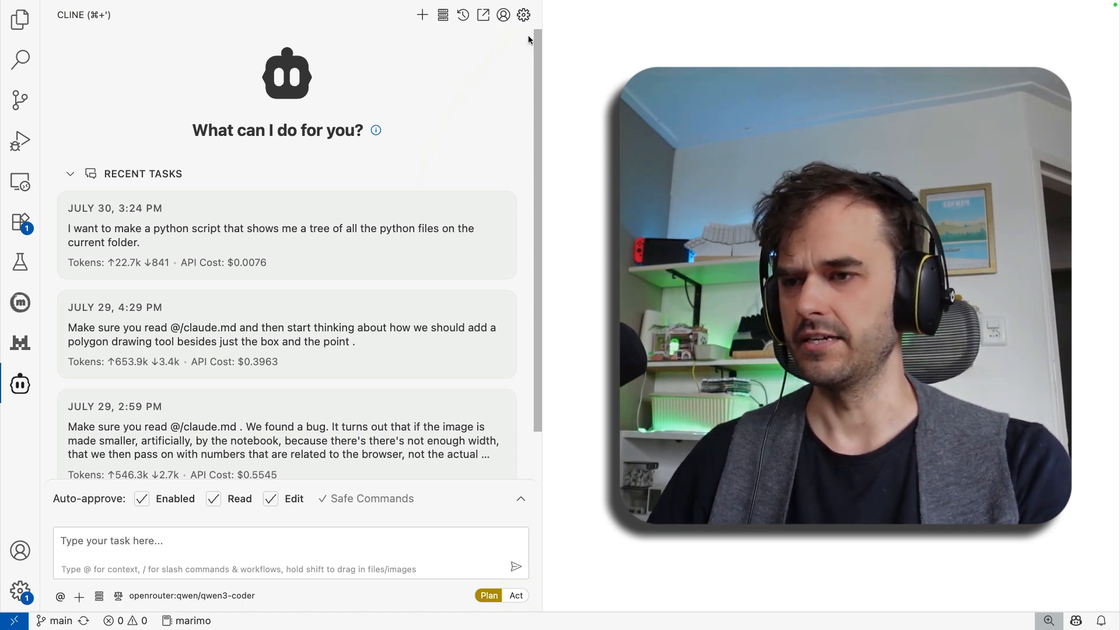
{"action": "left_click", "coordinate": [522, 14]}
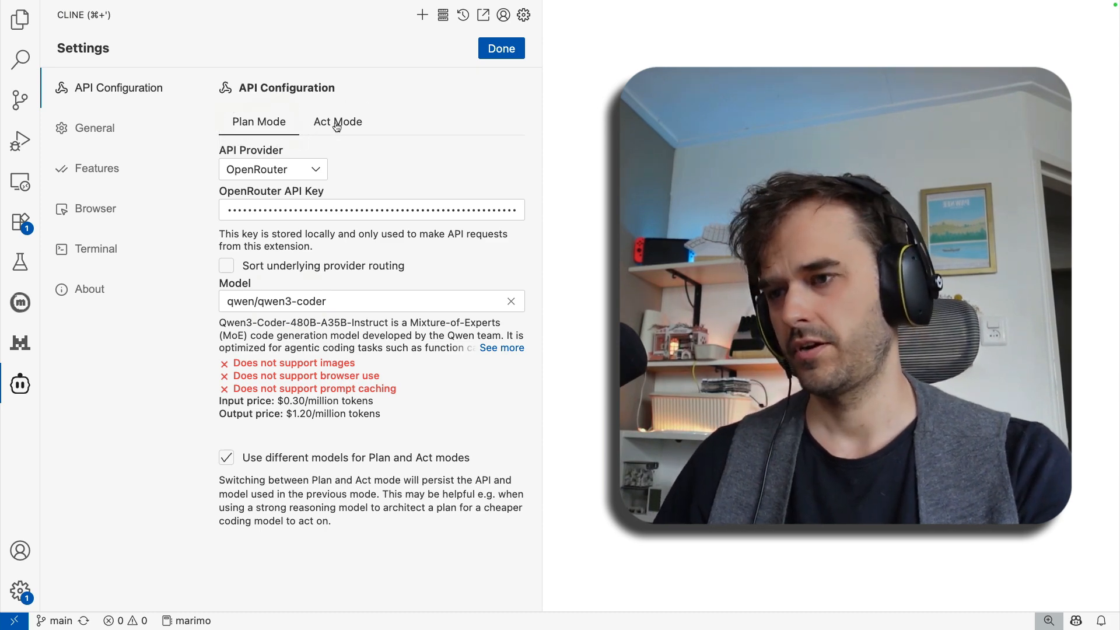
{"action": "left_click", "coordinate": [337, 121]}
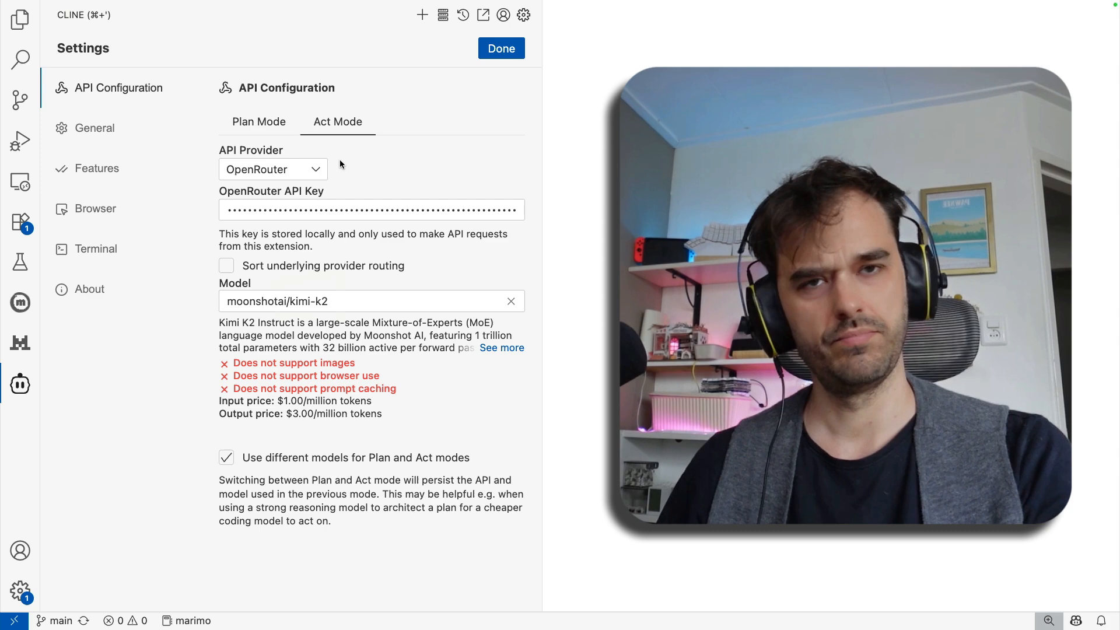
{"action": "mouse_move", "coordinate": [329, 153]}
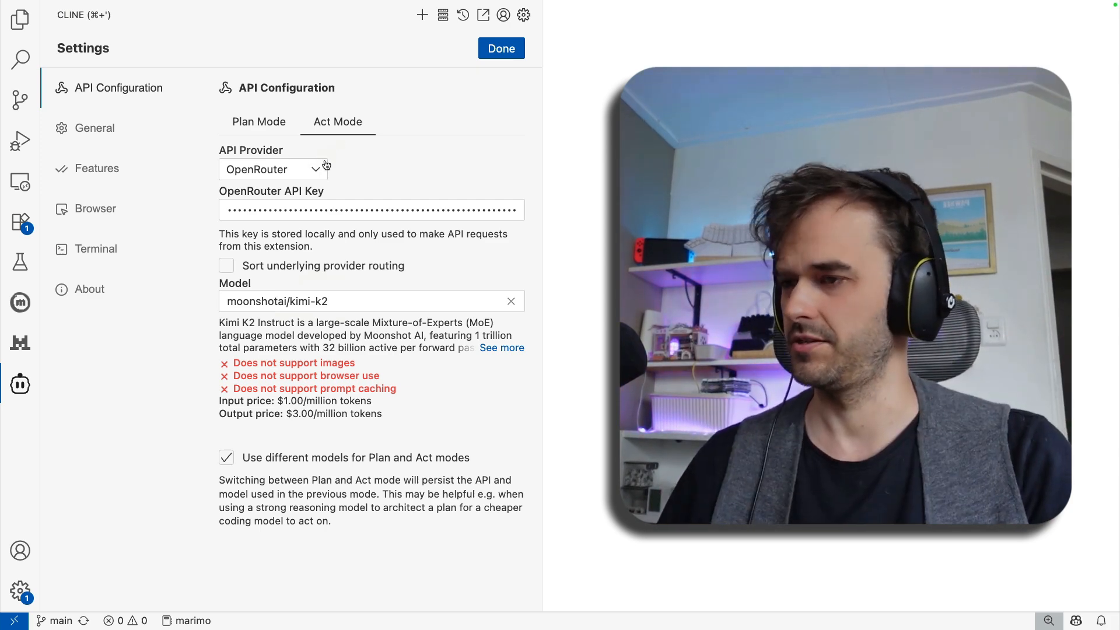
{"action": "left_click", "coordinate": [500, 48]}
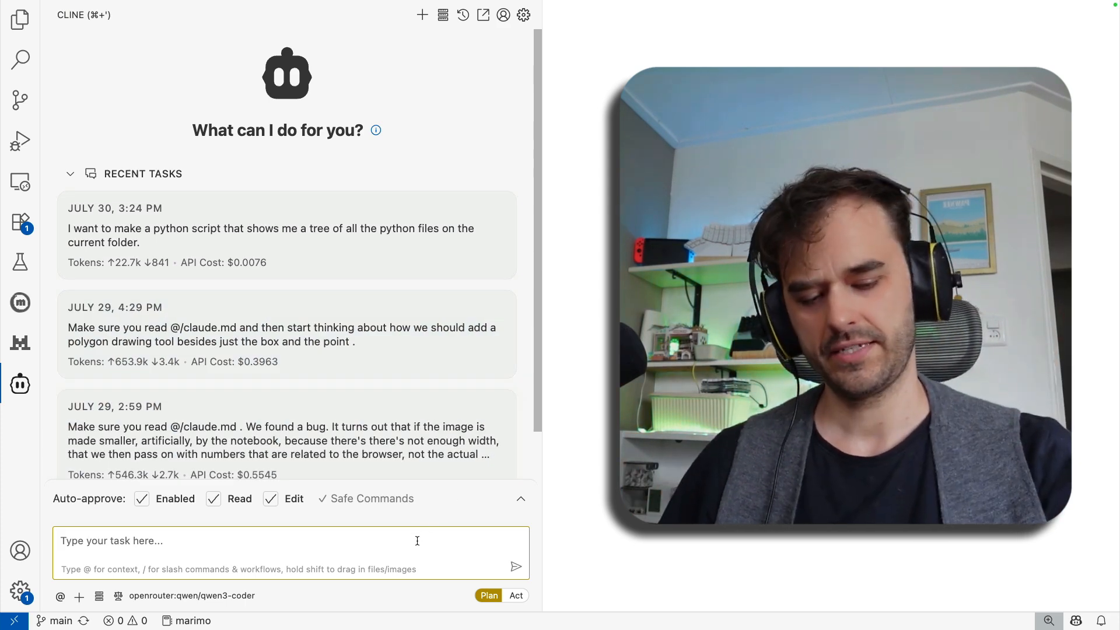
Send Cline a prompt requesting a Python script listing all folders that contain Python files
{"action": "type", "text": "i want to"}
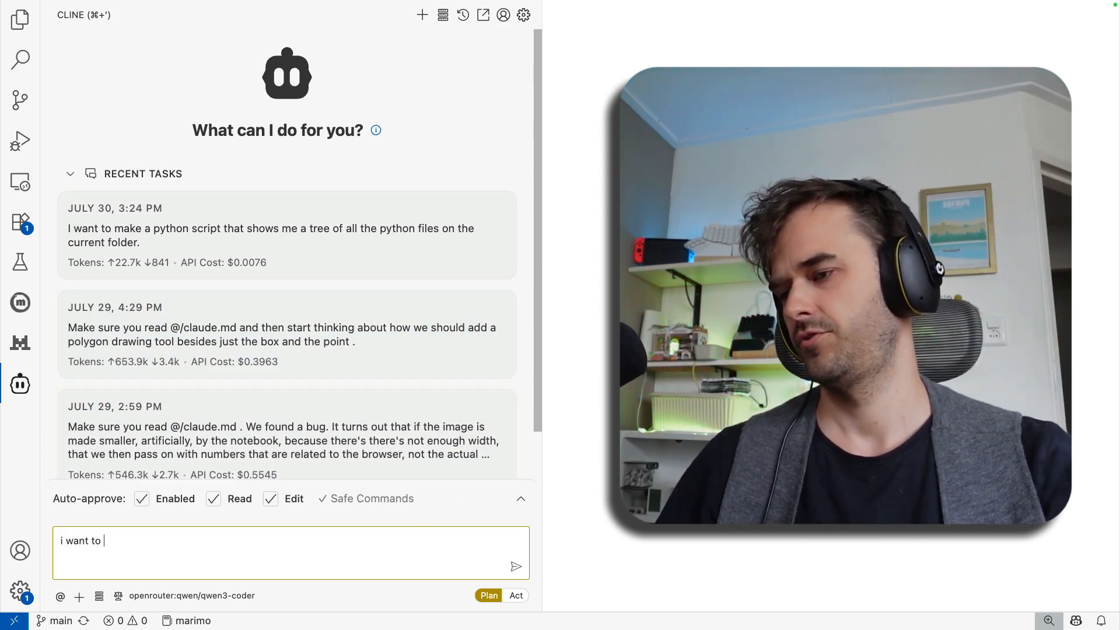
{"action": "type", "text": "have a python scrip t"}
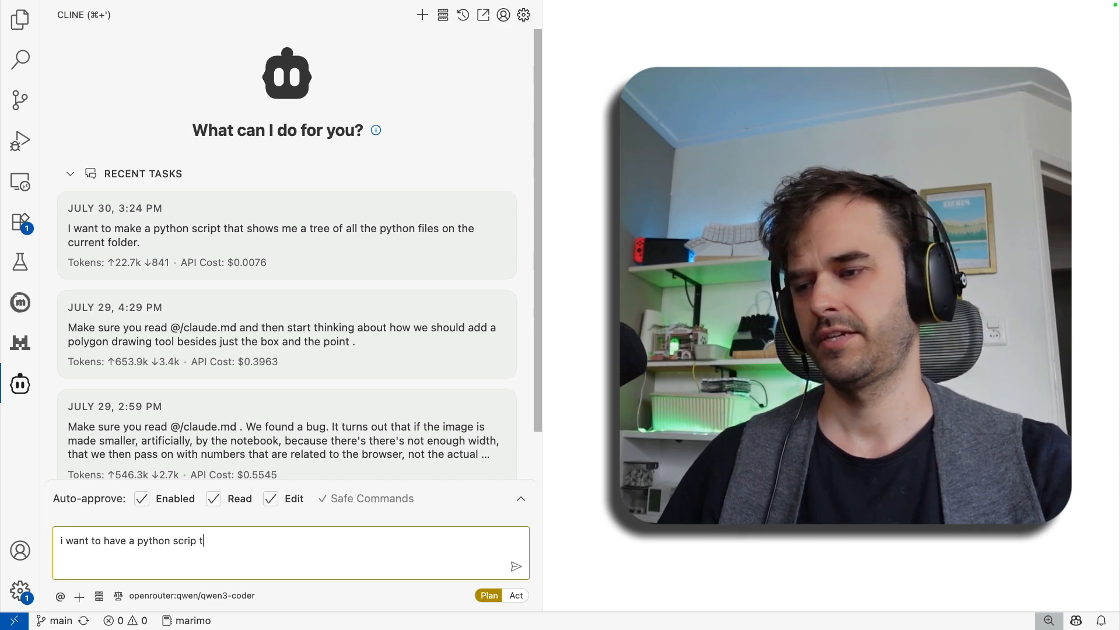
{"action": "type", "text": "hat can run on the cli and show me"}
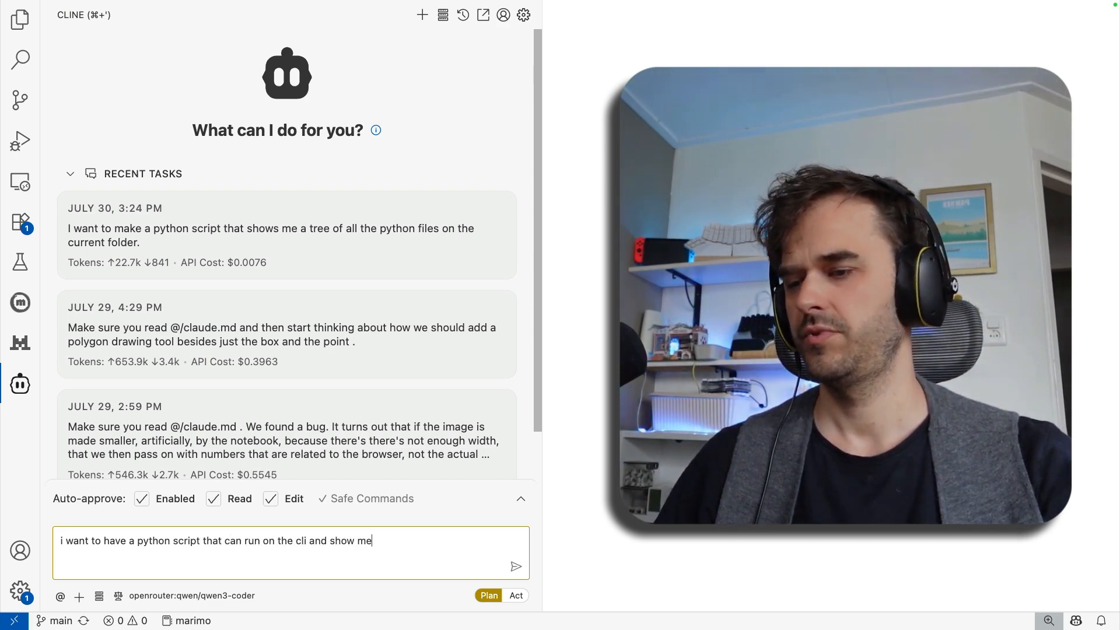
{"action": "type", "text": "all the folders that"}
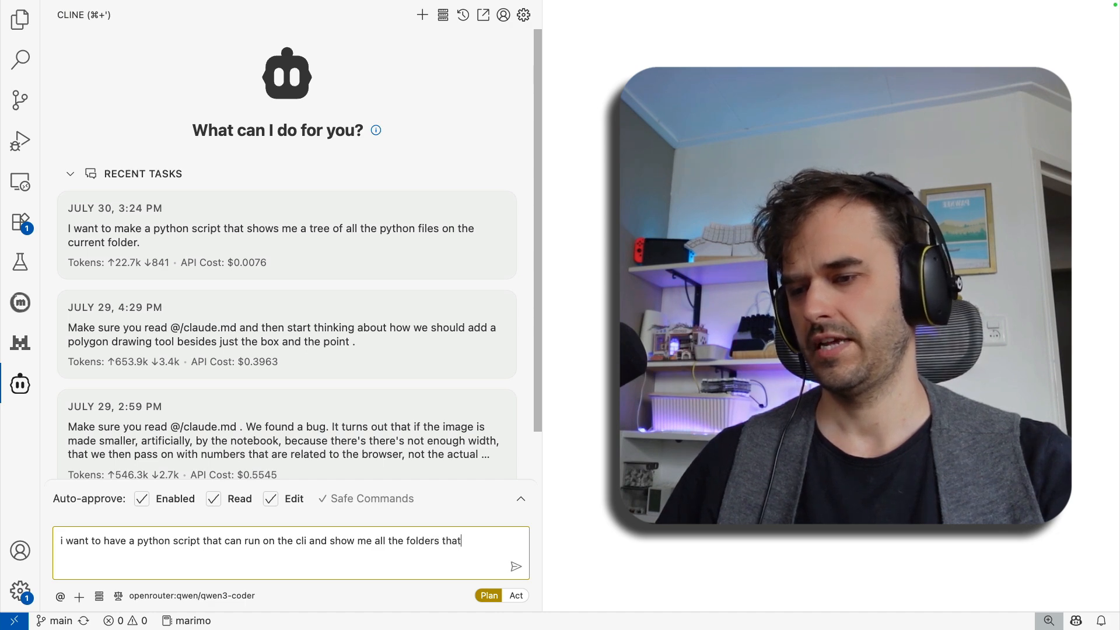
{"action": "type", "text": "contain pyh"}
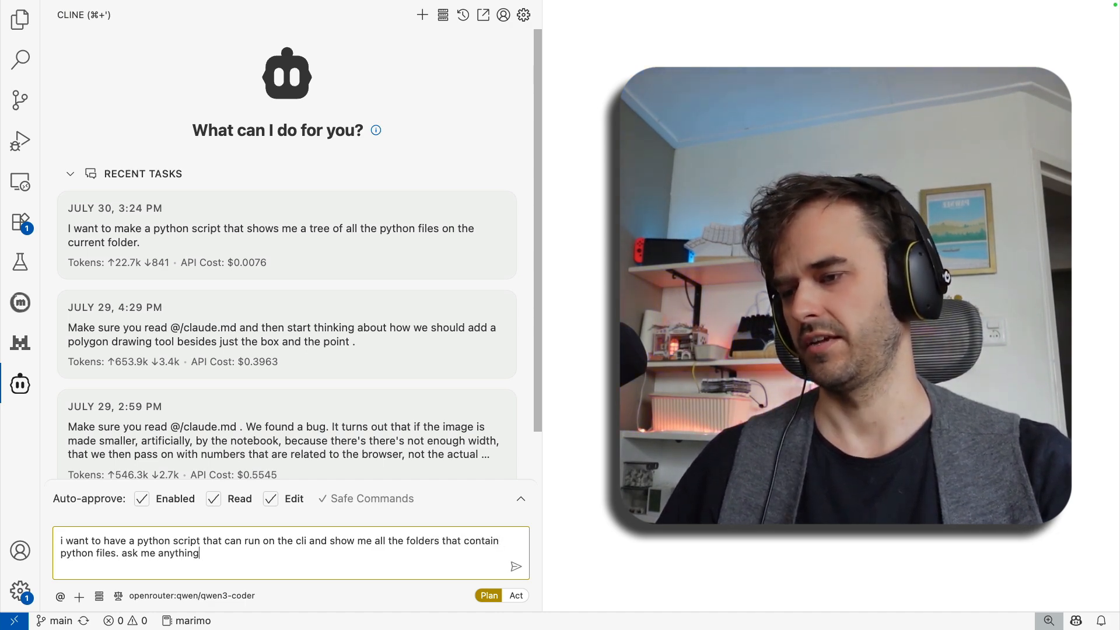
{"action": "left_click", "coordinate": [516, 567]}
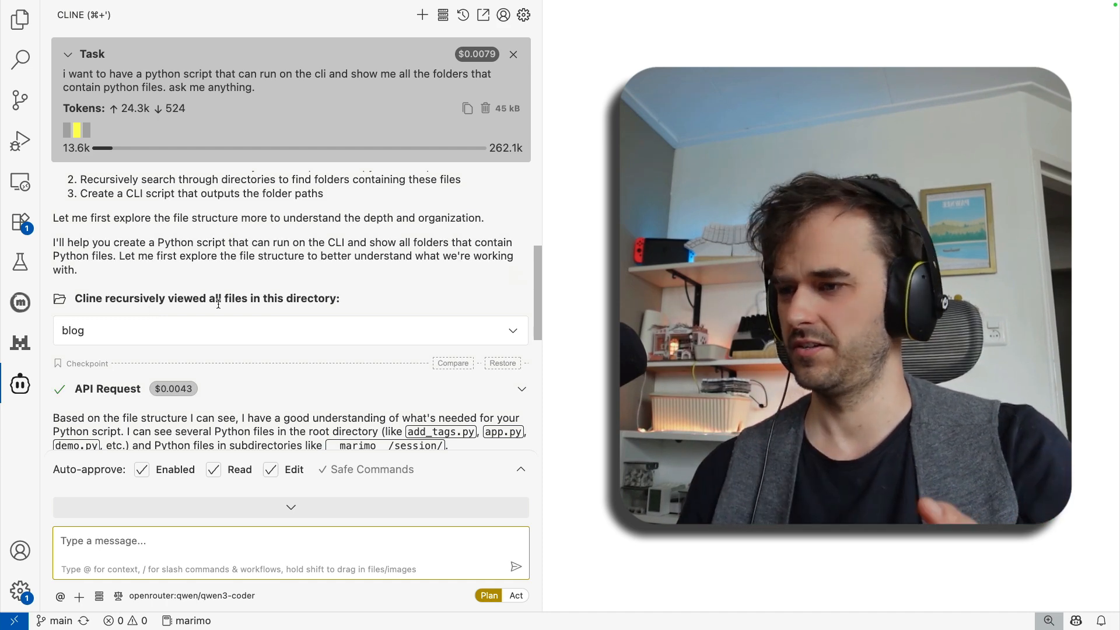
Scroll through Cline's plan and its questions on hidden and nested directories
{"action": "scroll", "scroll_direction": "down", "scroll_amount": 3}
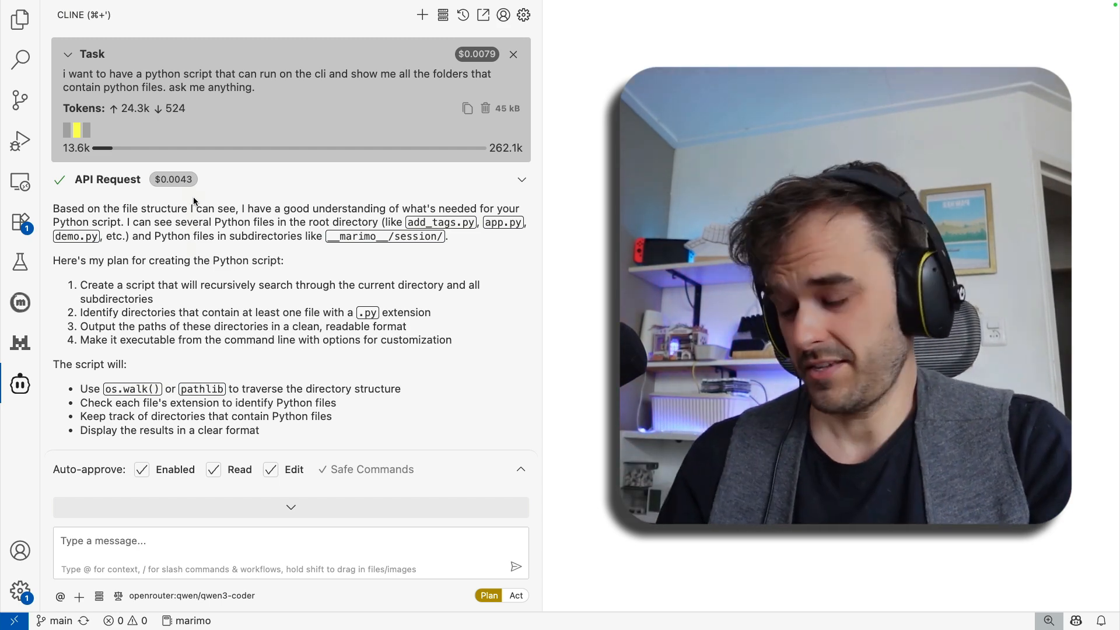
{"action": "left_click", "coordinate": [286, 541]}
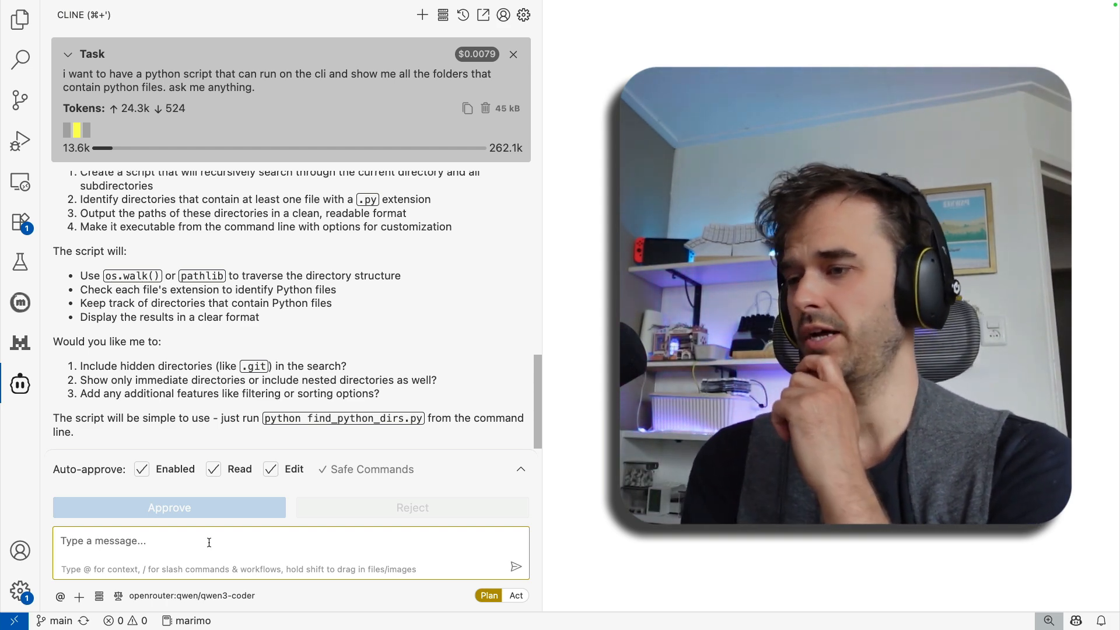
Reply asking for pathlib, rich and typer, current-directory default, and a nesting flag
{"action": "type", "text": "use"}
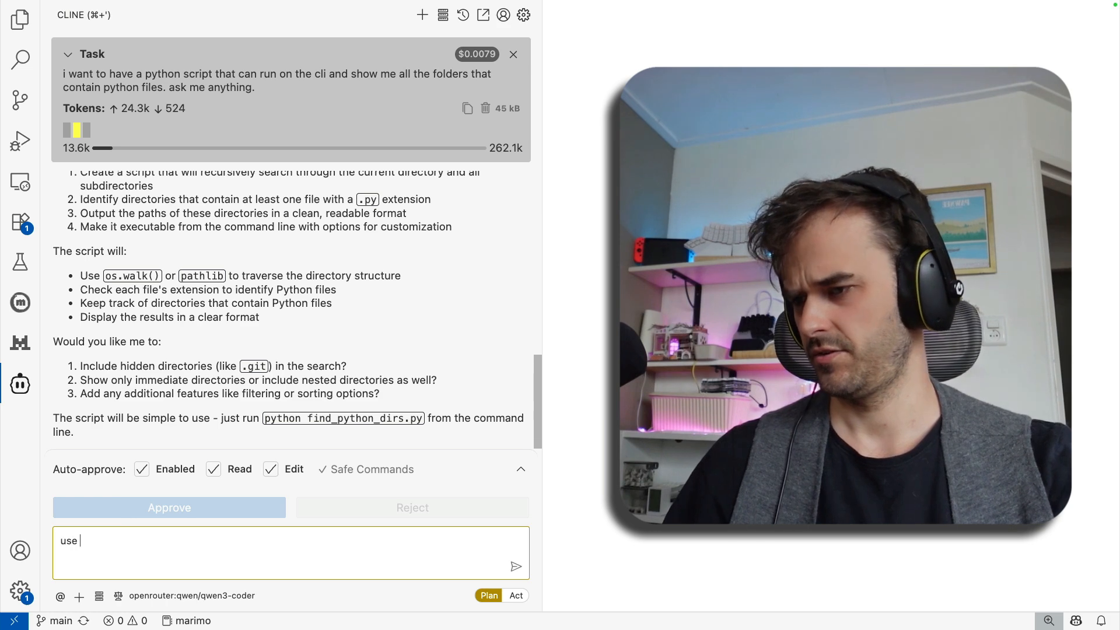
{"action": "type", "text": "pathlib, rich and"}
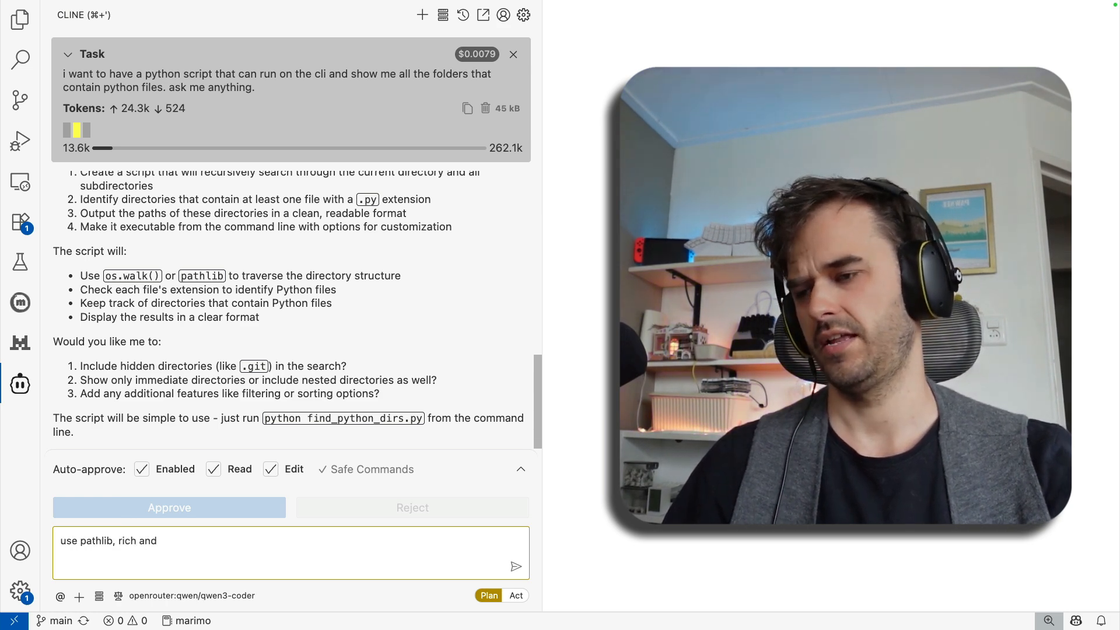
{"action": "type", "text": "typer for this. loets not explore hidden folders and assume th"}
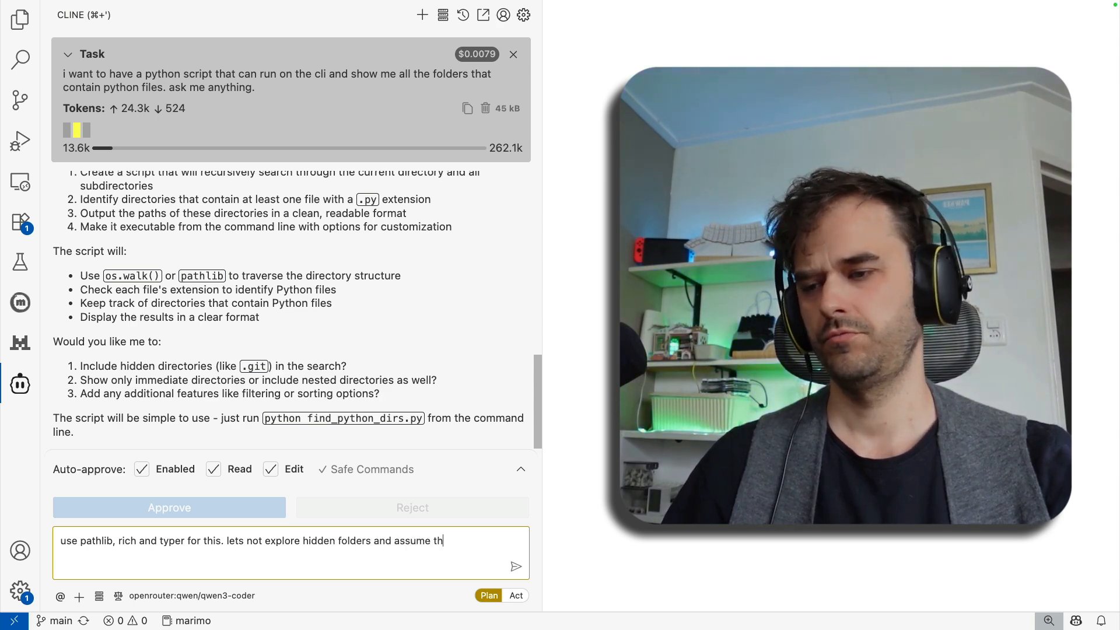
{"action": "type", "text": "e current dir u"}
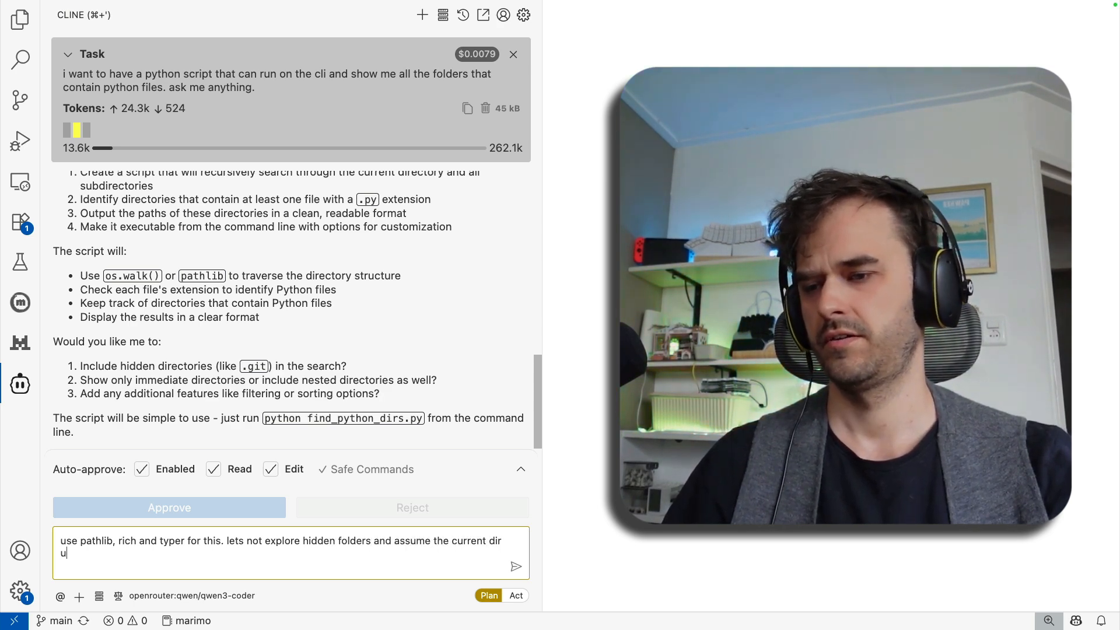
{"action": "type", "text": "nless a param is"}
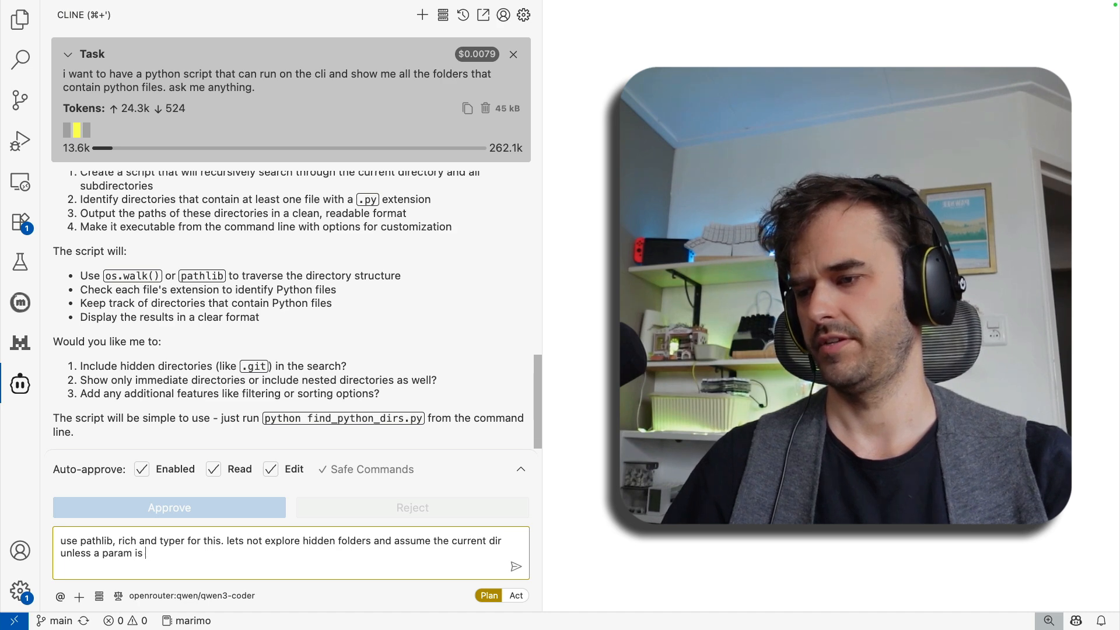
{"action": "type", "text": "passed to the script. i want to see nested folders but we can"}
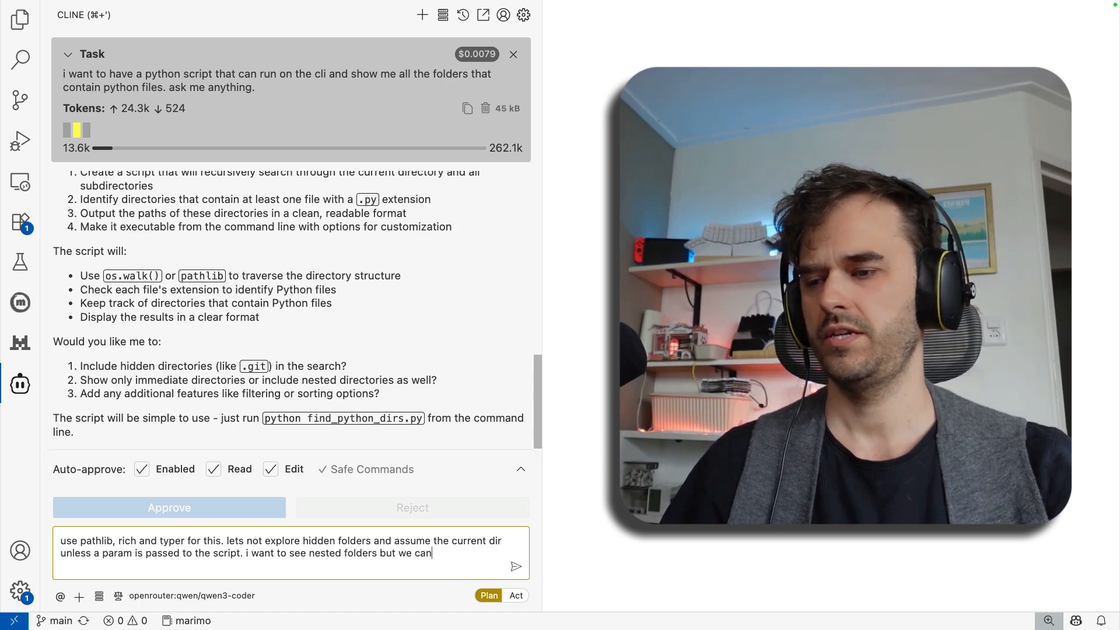
{"action": "type", "text": "add a flag for this"}
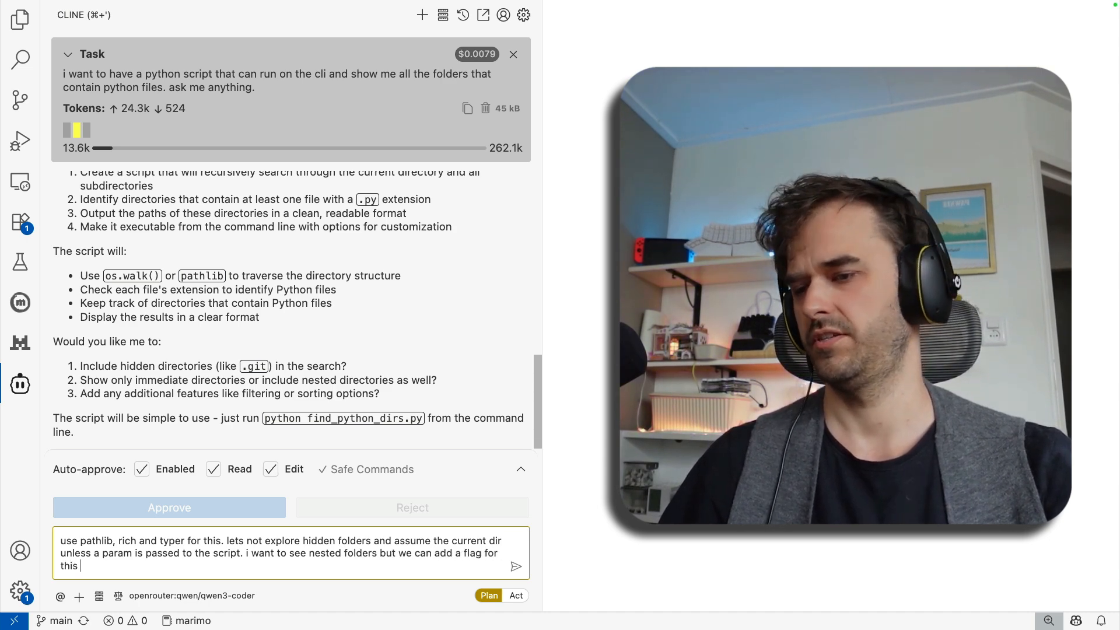
{"action": "left_click", "coordinate": [515, 566]}
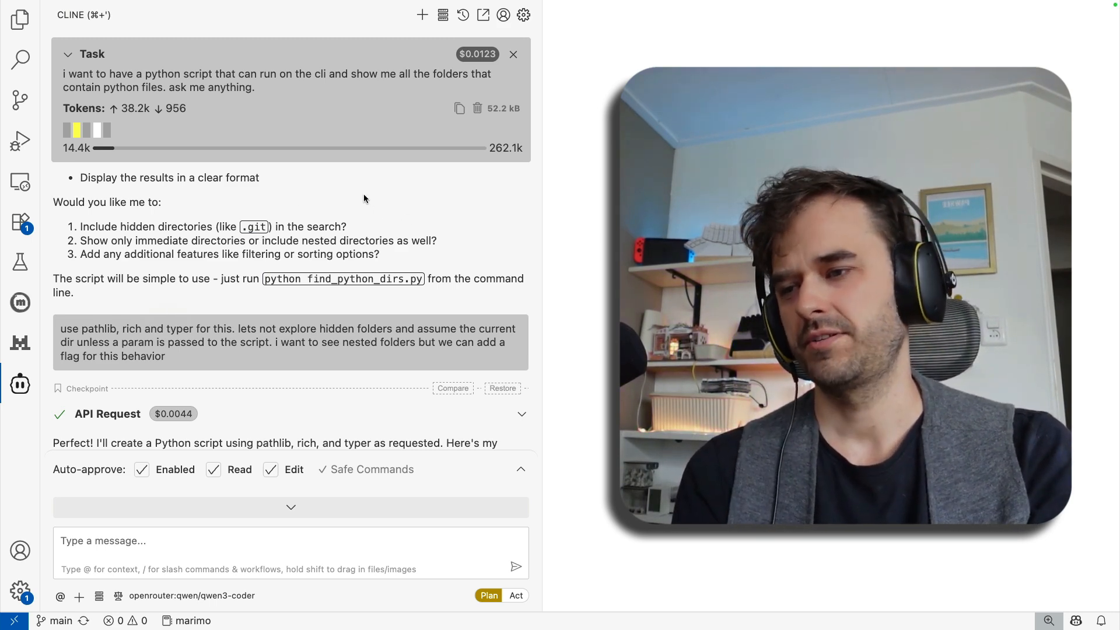
{"action": "mouse_move", "coordinate": [572, 307]}
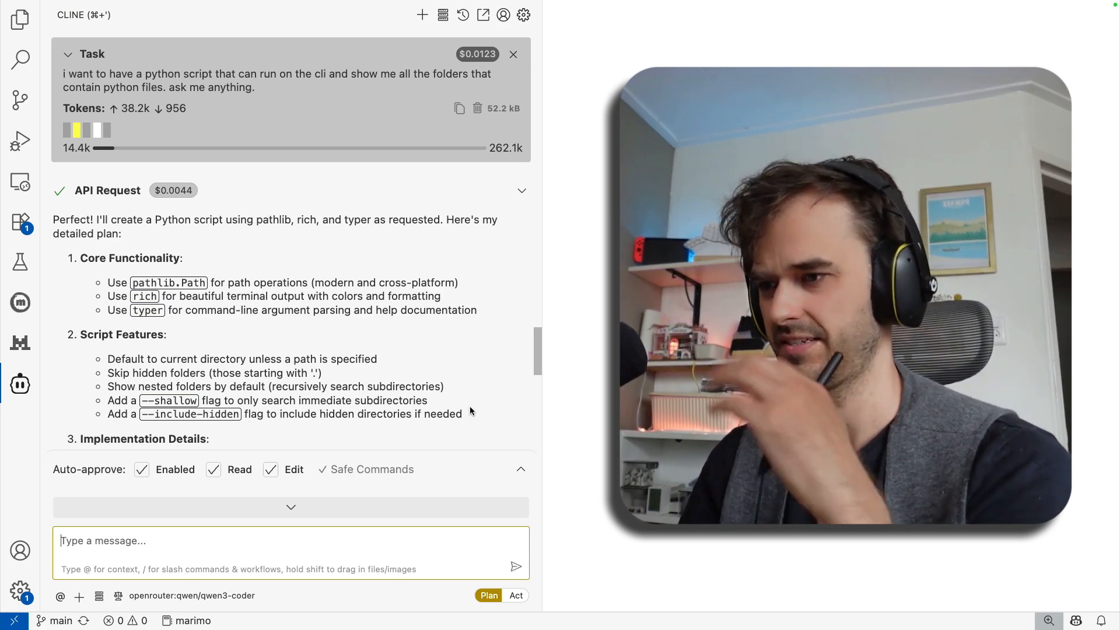
Read Cline's typer/rich plan with --shallow and --include-hidden, then switch Cline to Act
{"action": "scroll", "scroll_direction": "down", "scroll_amount": 3}
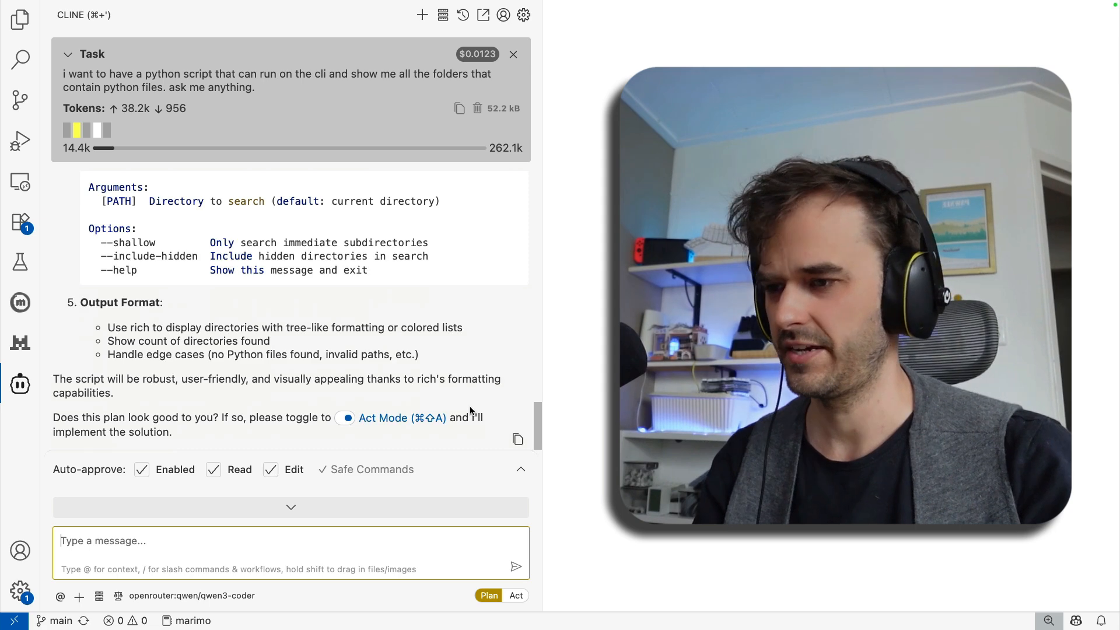
{"action": "left_click", "coordinate": [346, 417]}
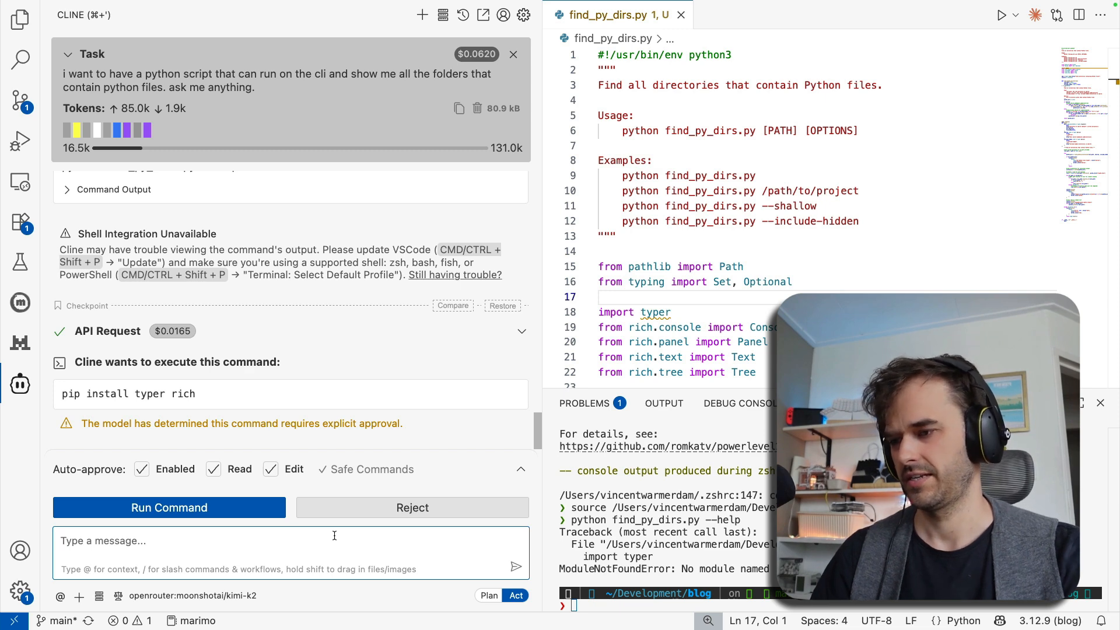
Tell Cline to use uv with inline dependencies so the script runs via `uv run`
{"action": "type", "text": "lets use uv and add the"}
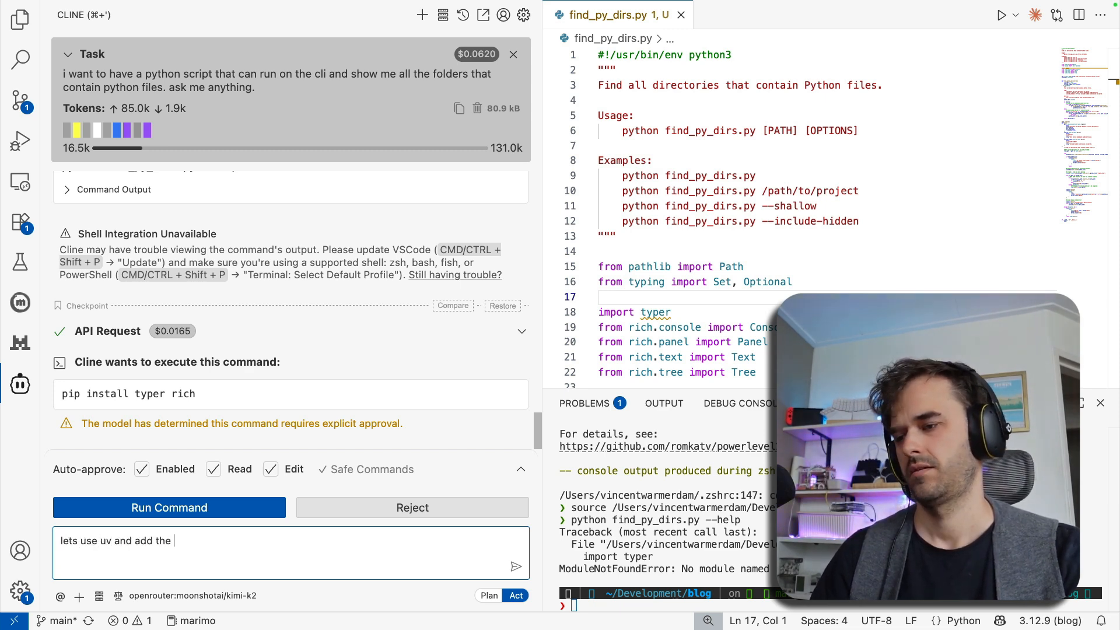
{"action": "type", "text": "dependencies on top so we can use"}
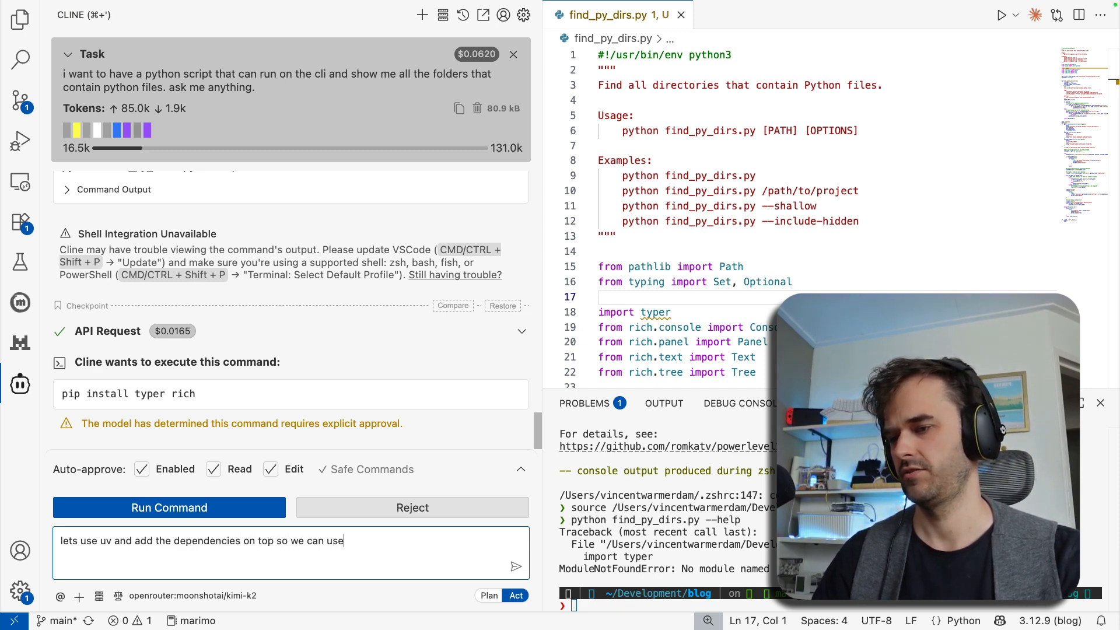
{"action": "type", "text": "`uv run` o"}
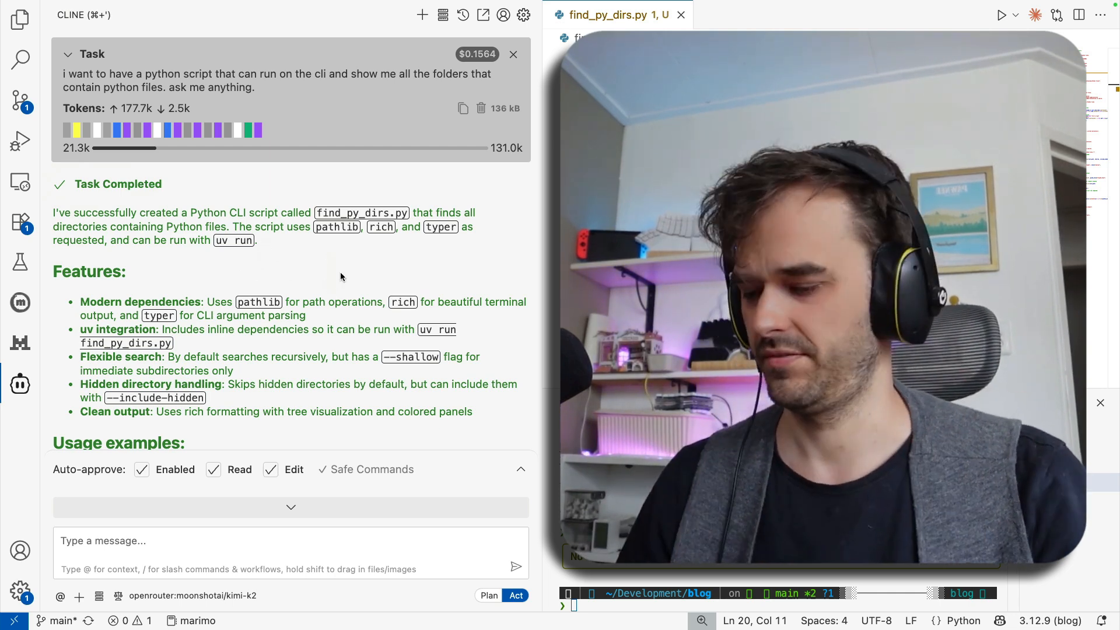
Approve running find_py_dirs.py with uv run and cancel Cline's follow-up request
{"action": "scroll", "scroll_direction": "down", "scroll_amount": 3}
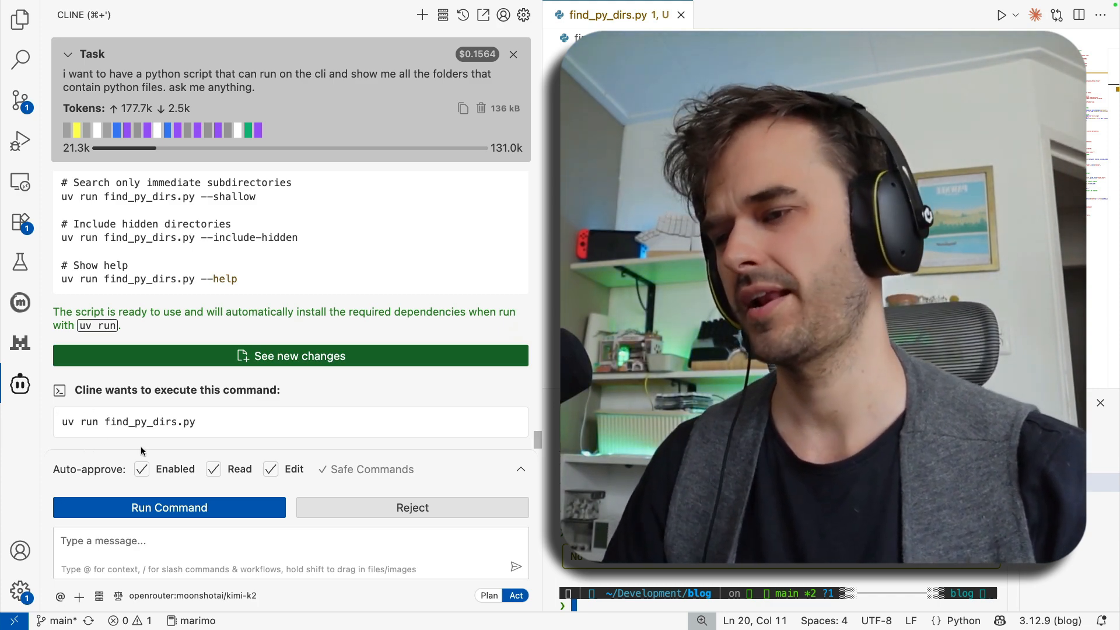
{"action": "left_click", "coordinate": [168, 507]}
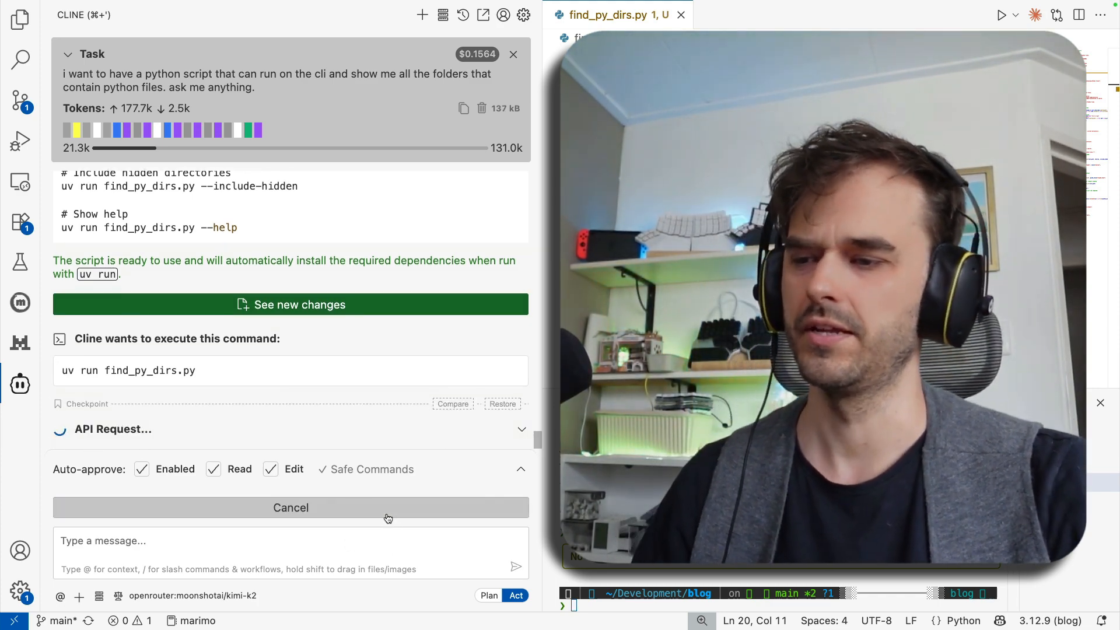
{"action": "left_click", "coordinate": [291, 507]}
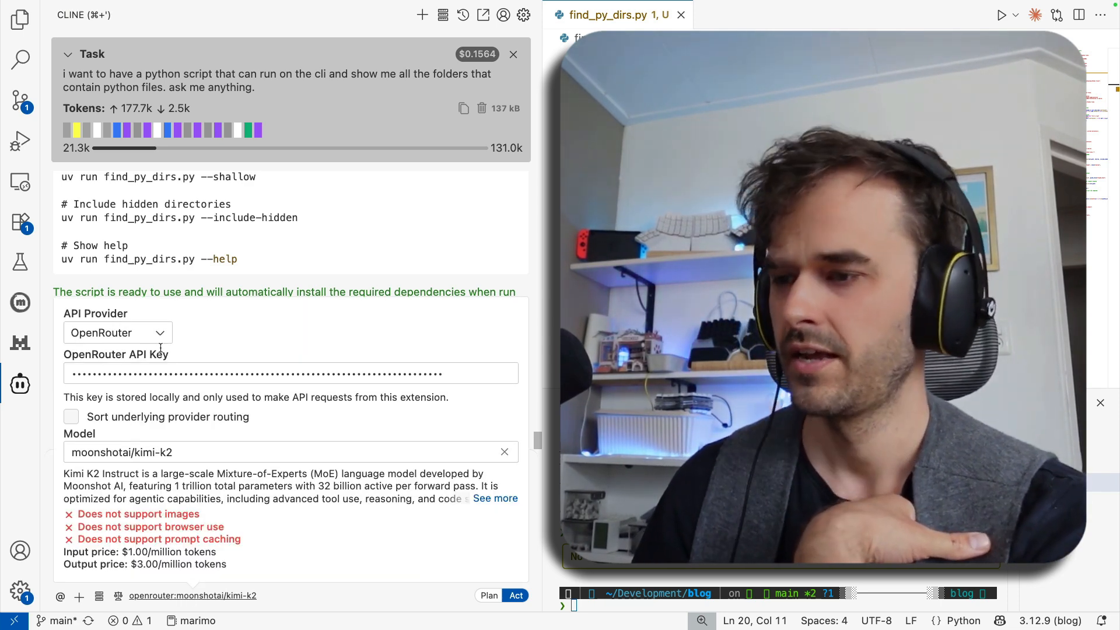
Choose Claude Code from the API Provider dropdown in Cline settings
{"action": "left_click", "coordinate": [117, 333]}
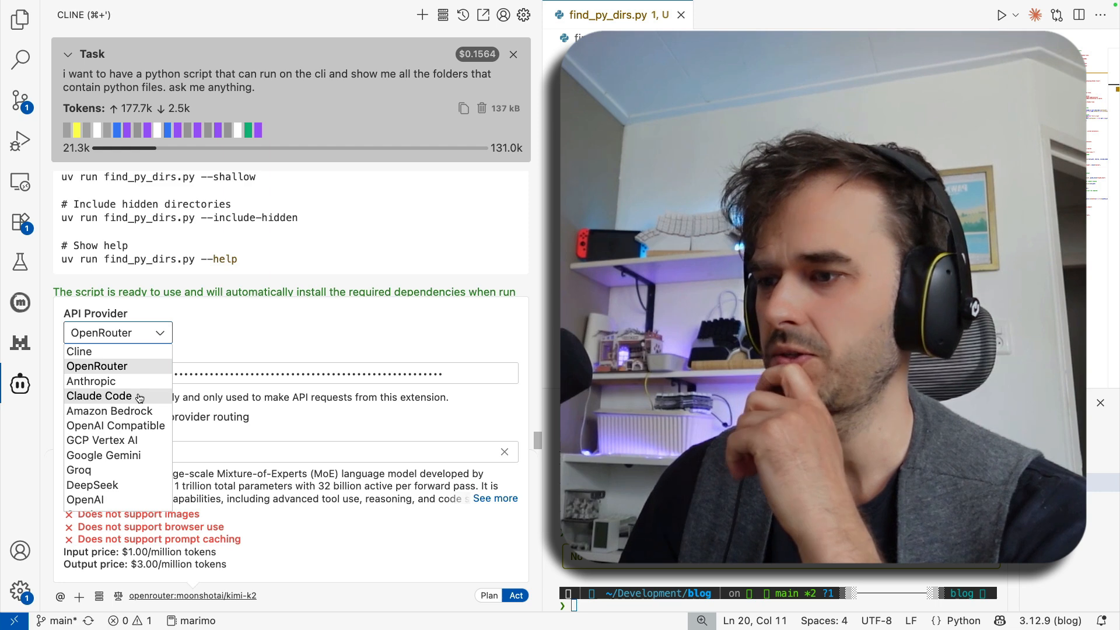
{"action": "left_click", "coordinate": [99, 396]}
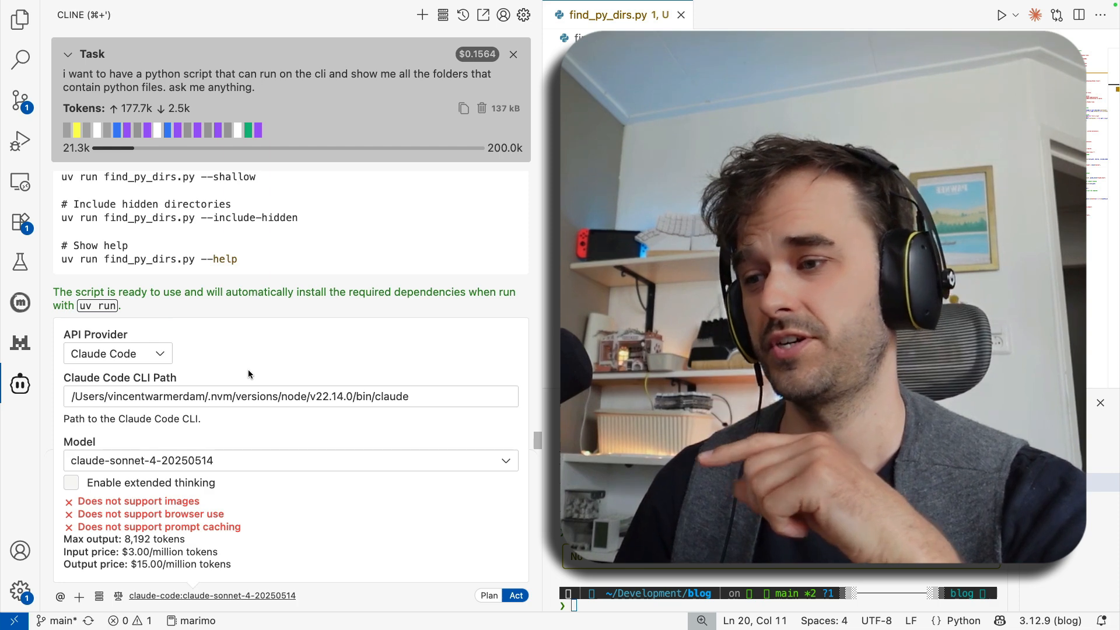
{"action": "mouse_move", "coordinate": [201, 389]}
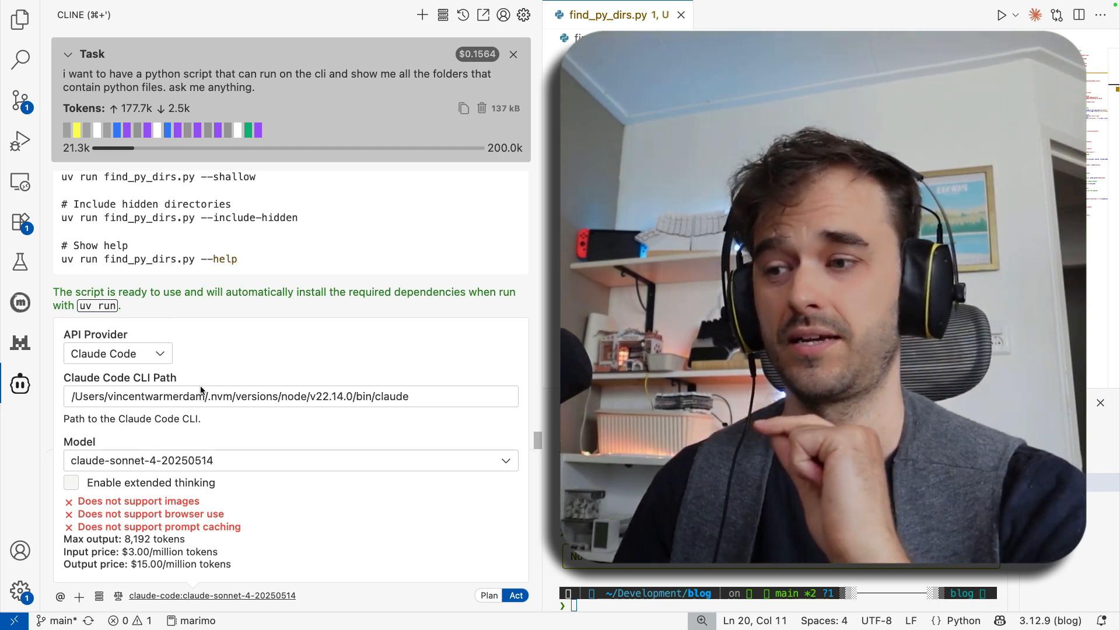